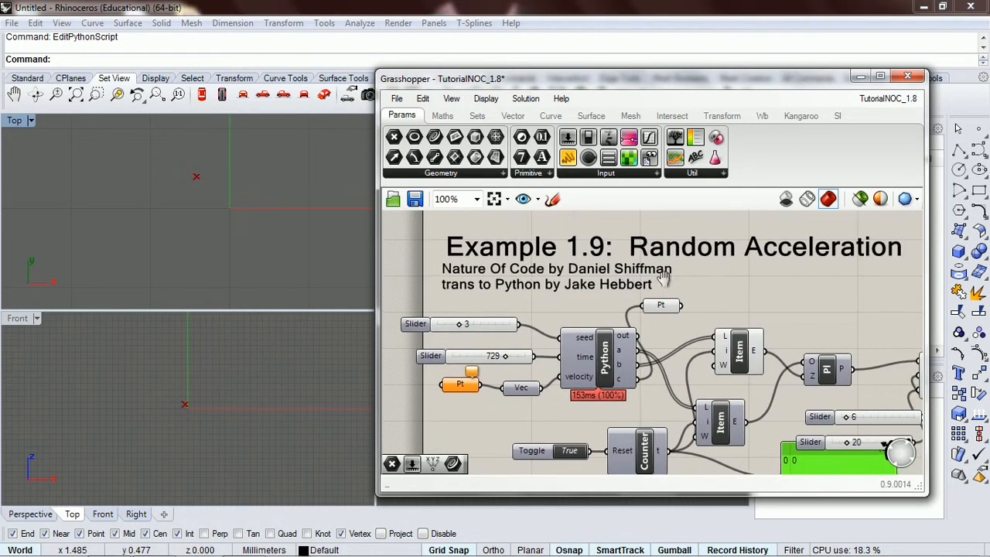
Reopen the Python script and select the whole 'c = vm.VectorRandom(r,10)' line to copy it
scroll(down, 3)
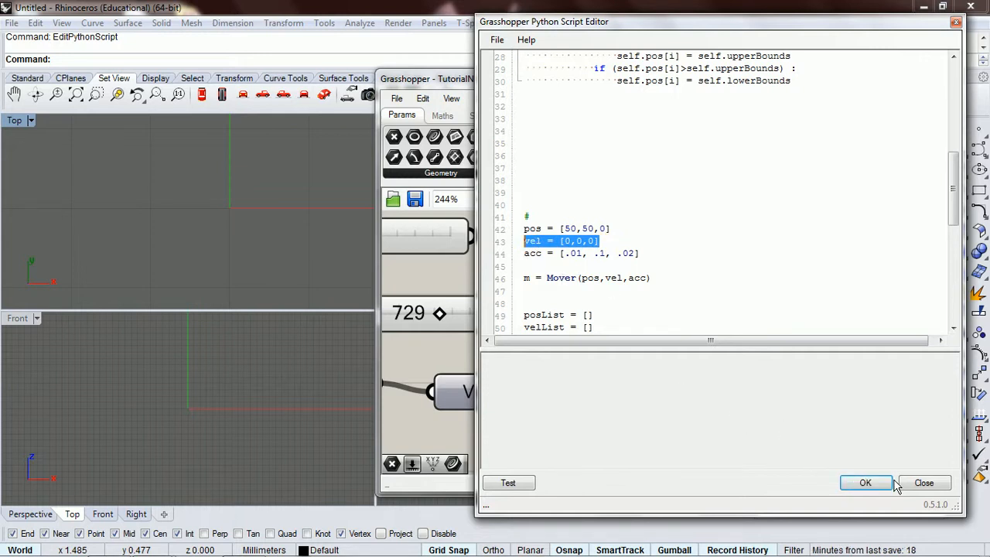
click(865, 483)
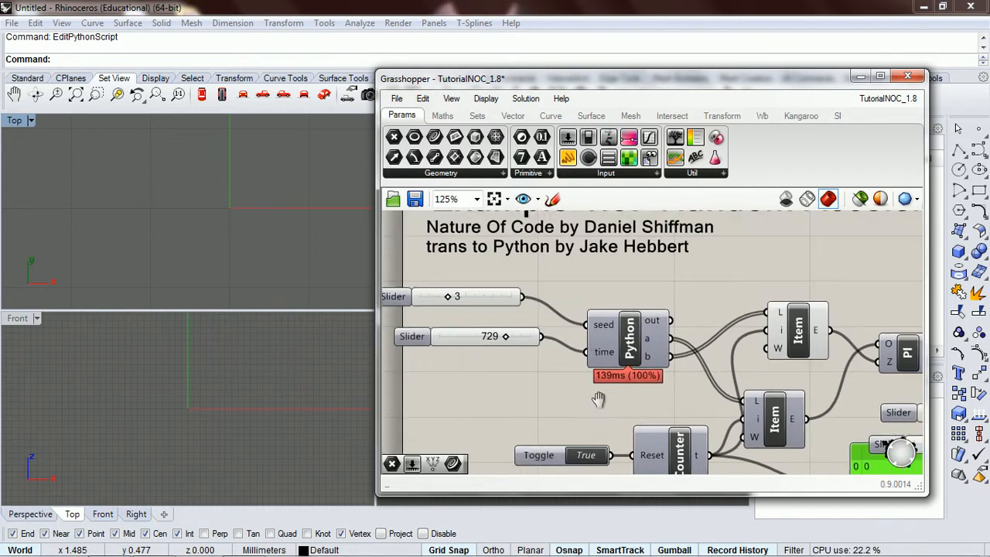
scroll(down, 3)
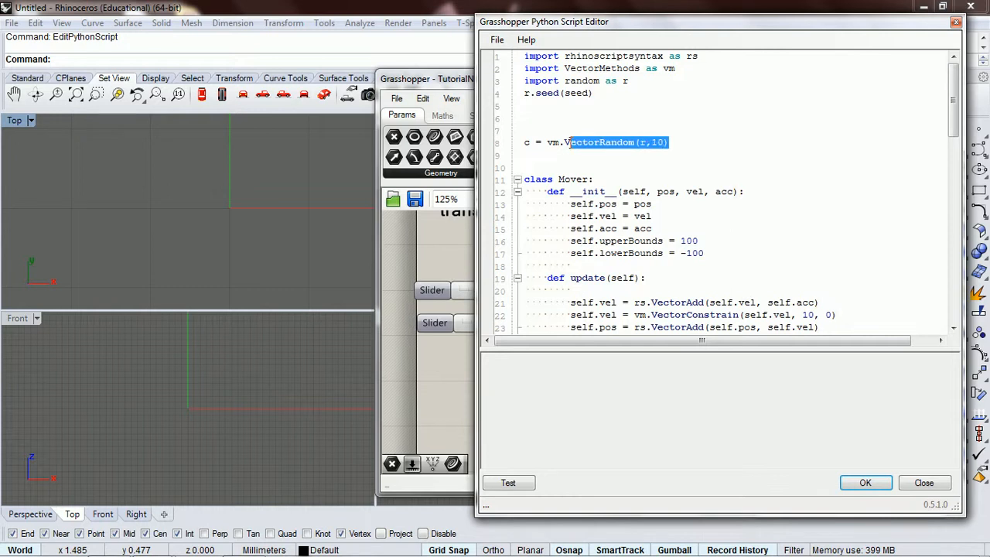
triple_click(595, 142)
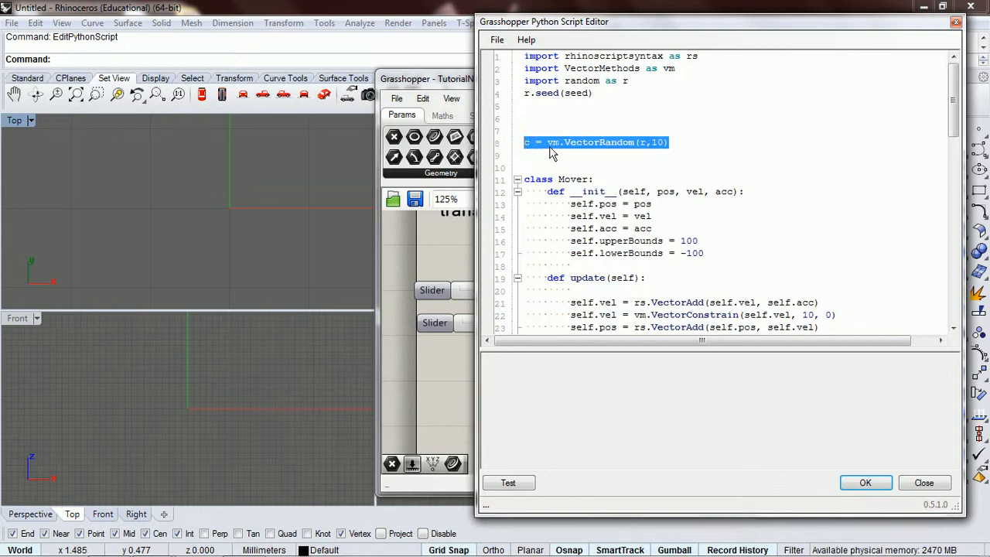
mouse_move(538, 146)
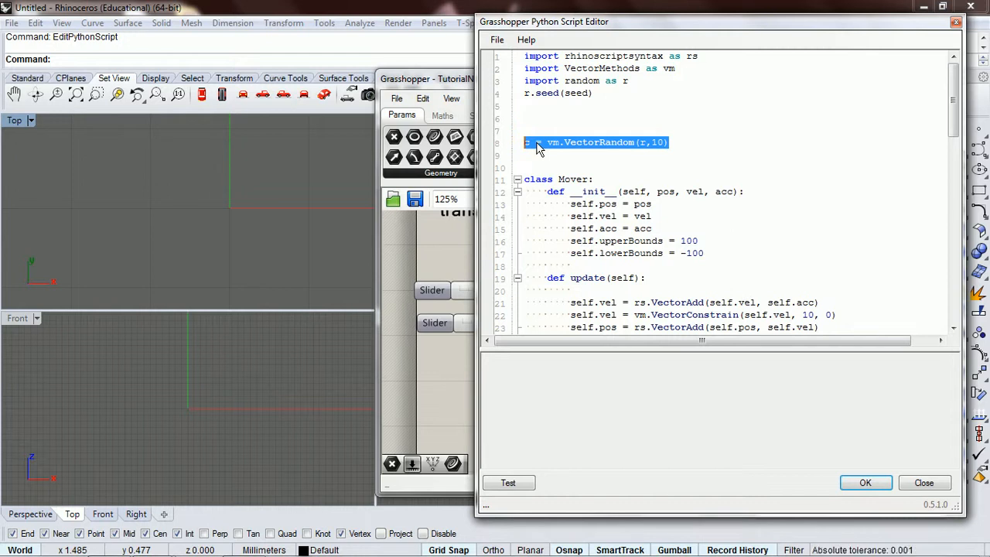
scroll(down, 3)
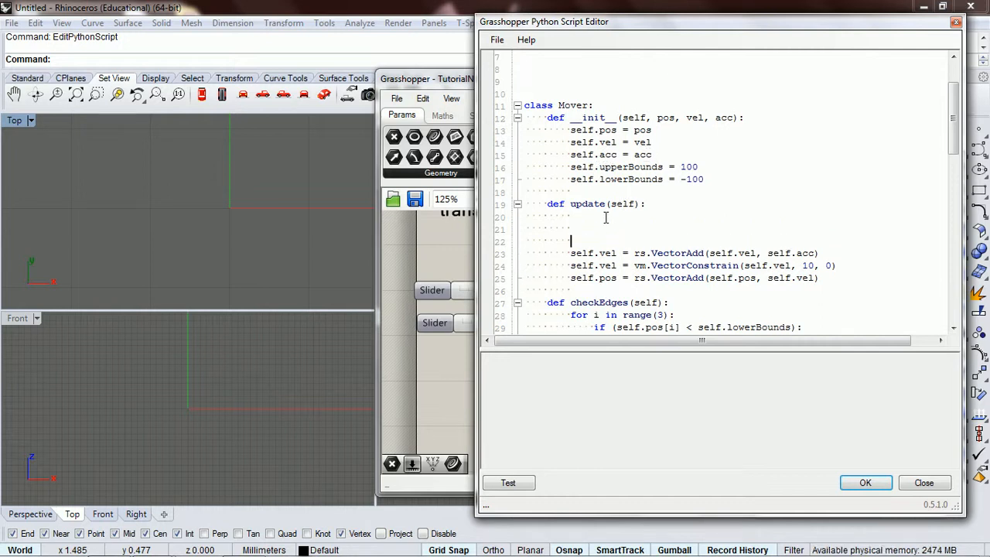
Write 'self.acc =' in update() and paste in the vm.VectorRandom(r,...) call
text(self)
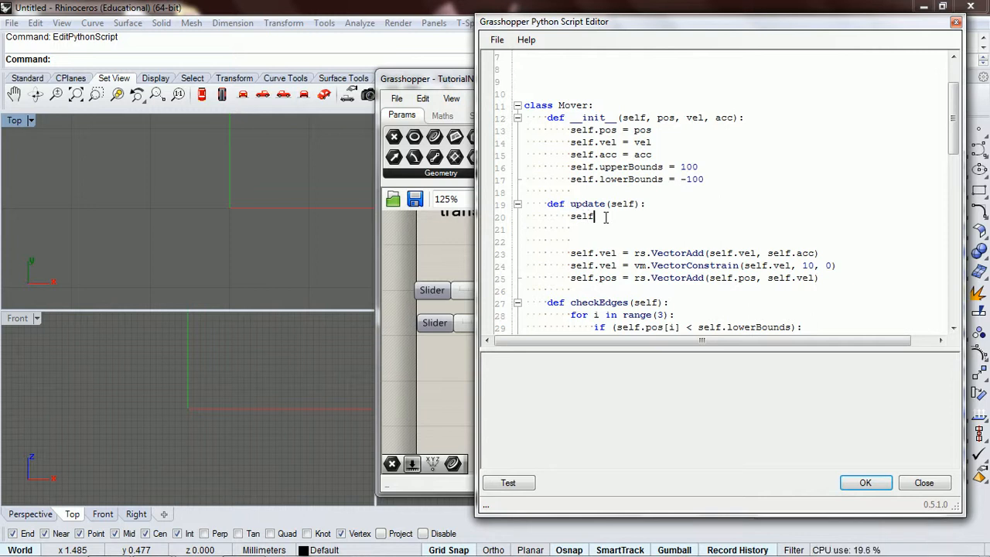
text(.)
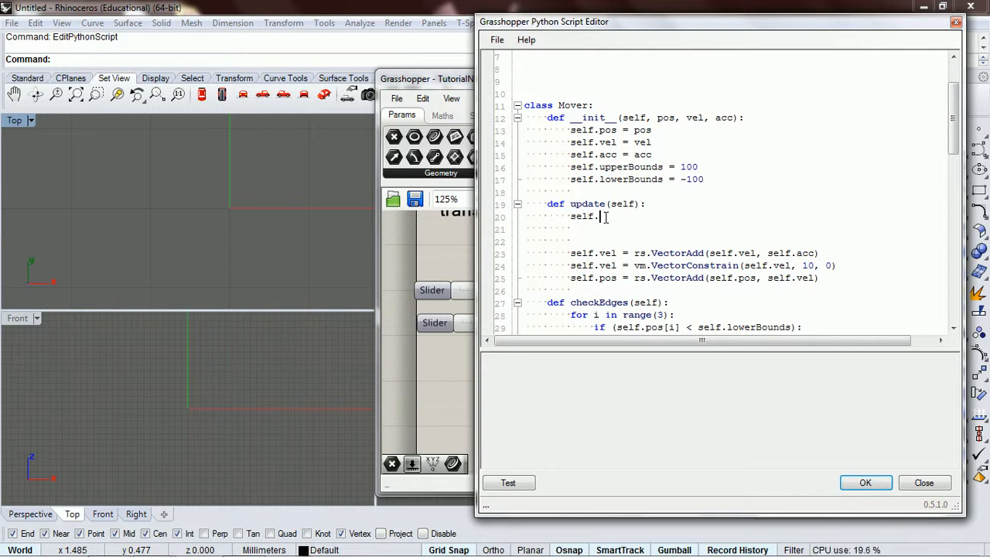
text(acc =)
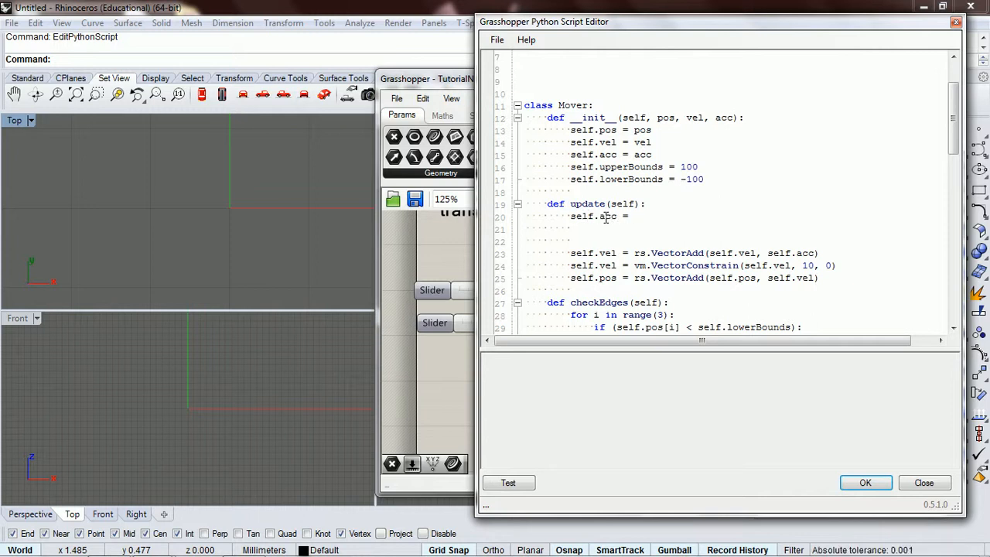
click(634, 217)
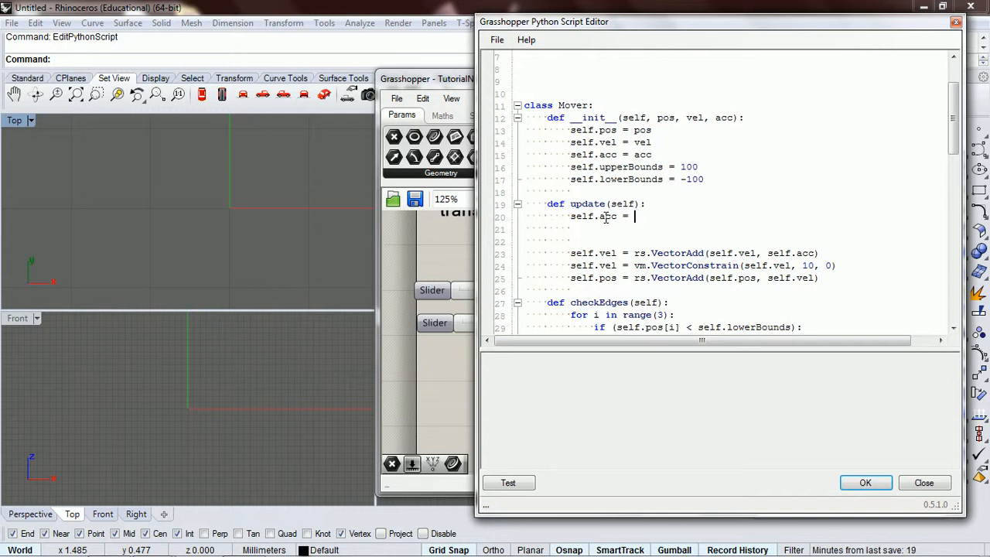
text(c = vm.VectorRandom(r,10))
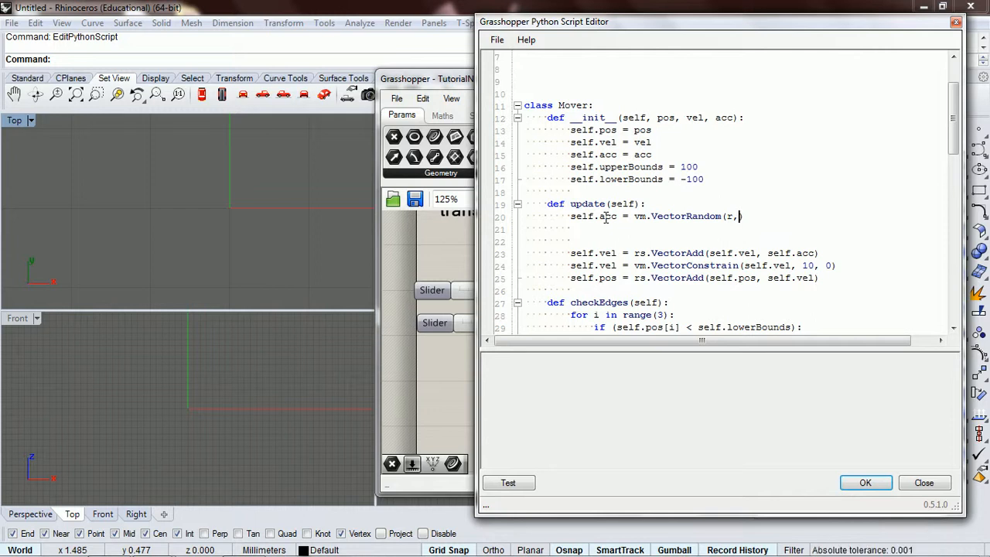
text(2))
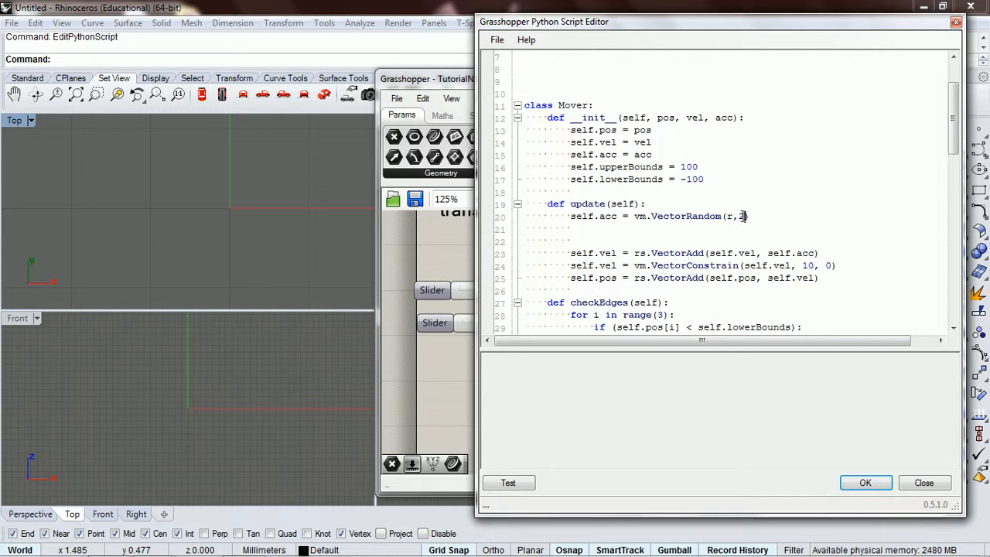
Replace the fixed vector length with r.uniform(.5,2) and apply the edited script
key(backspace)
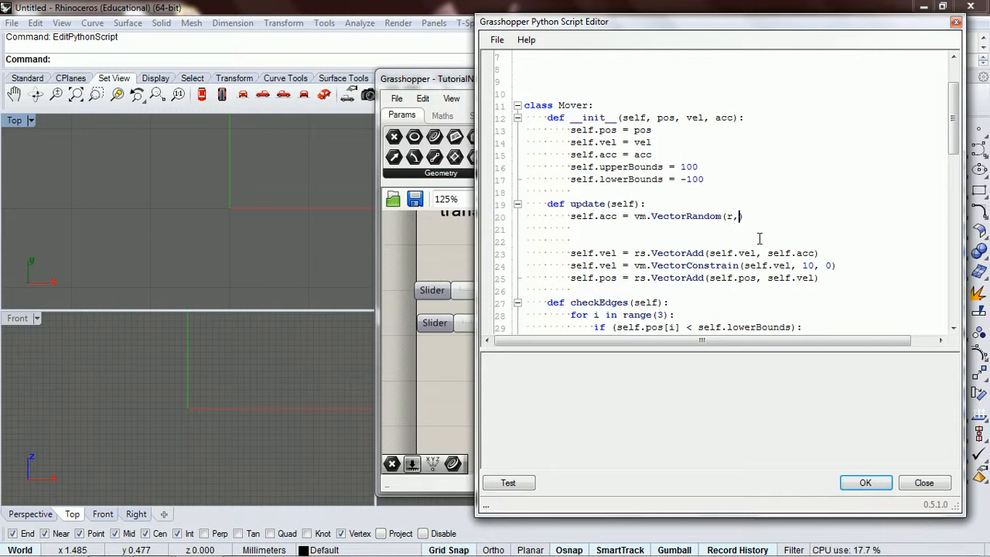
text(r)
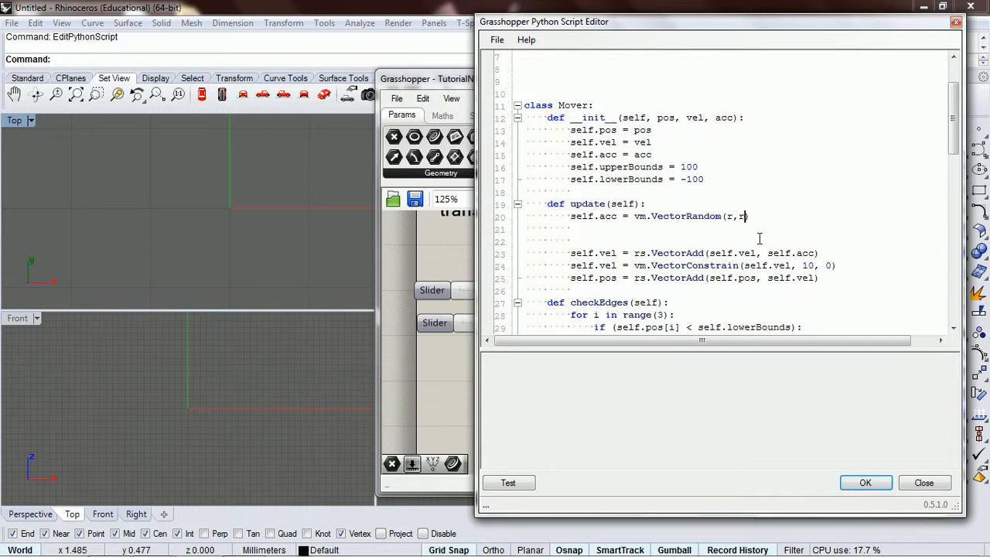
text(.)
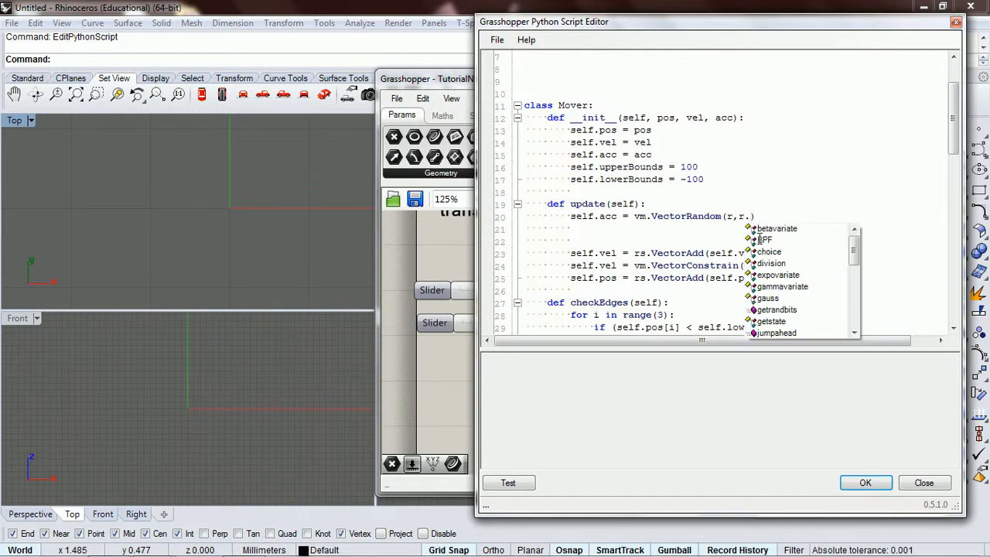
text(uniform()
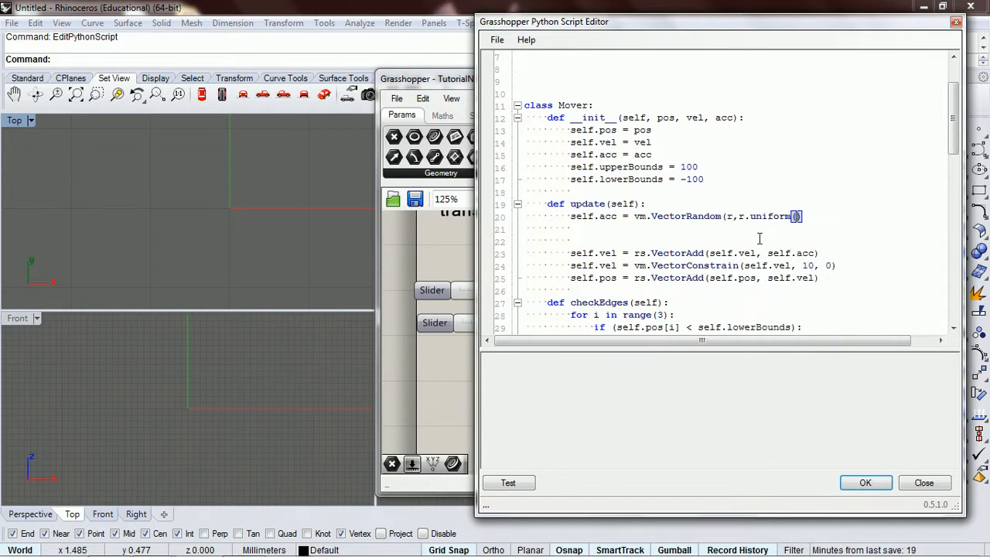
text(.5)
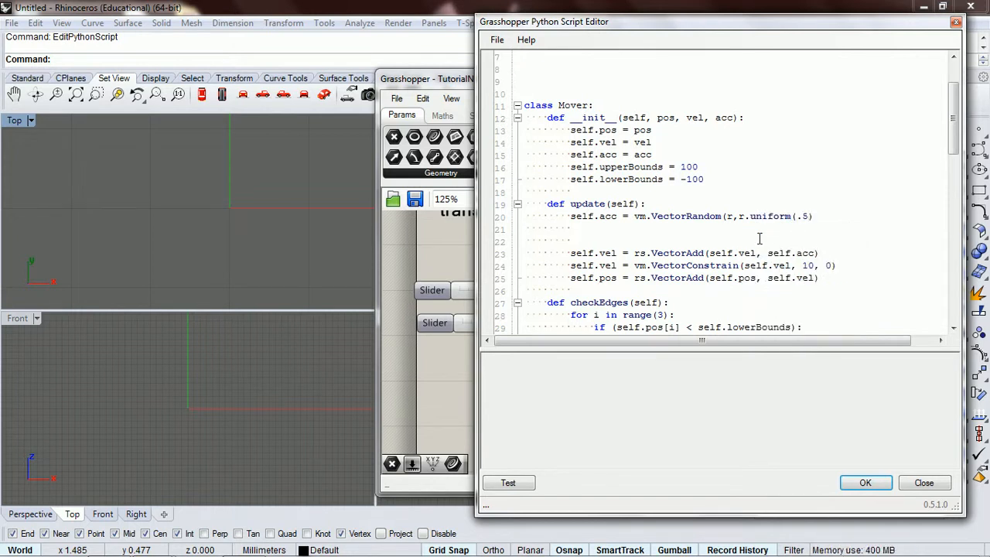
text(,2)
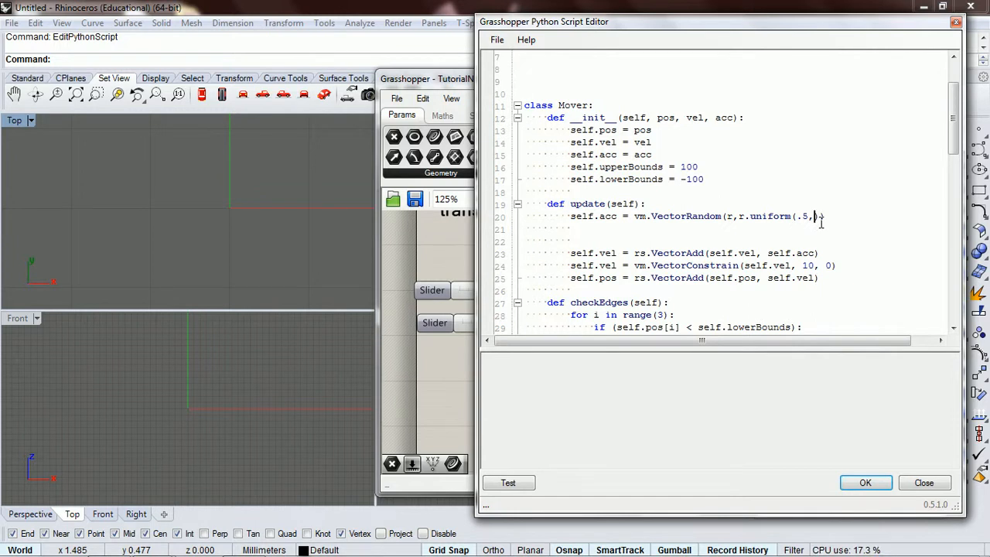
text(2)
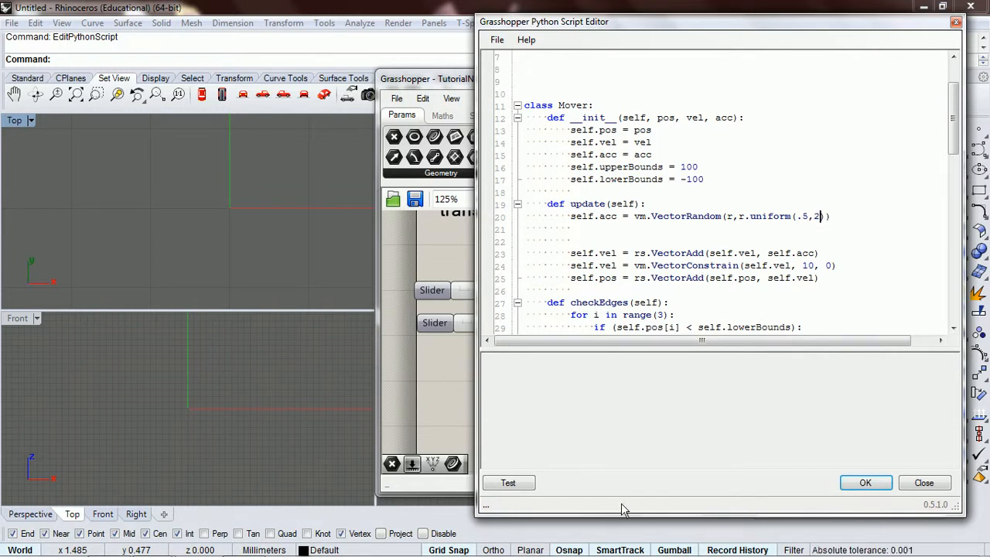
click(508, 482)
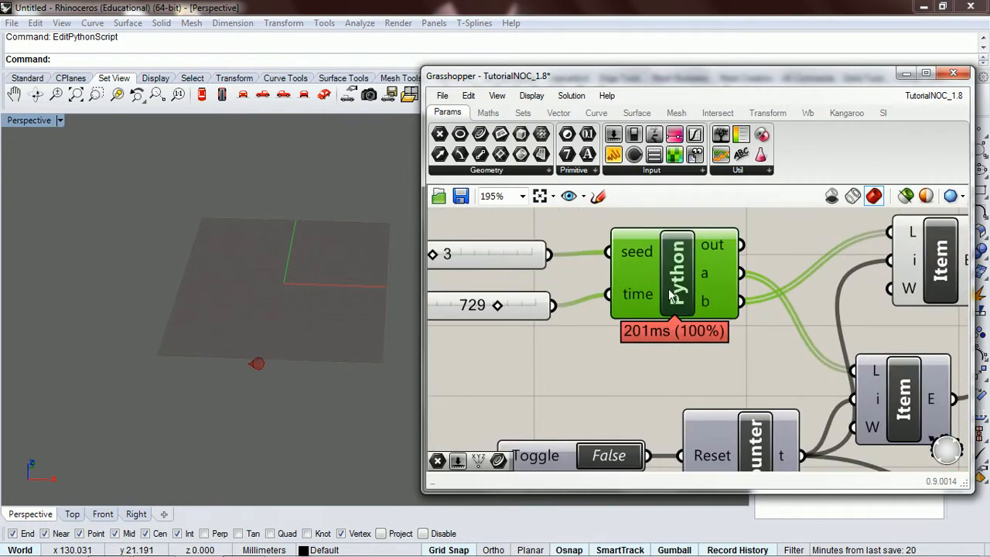
Test-run the script successfully, accept it, and set Counter Reset to False to animate the mover
double_click(675, 275)
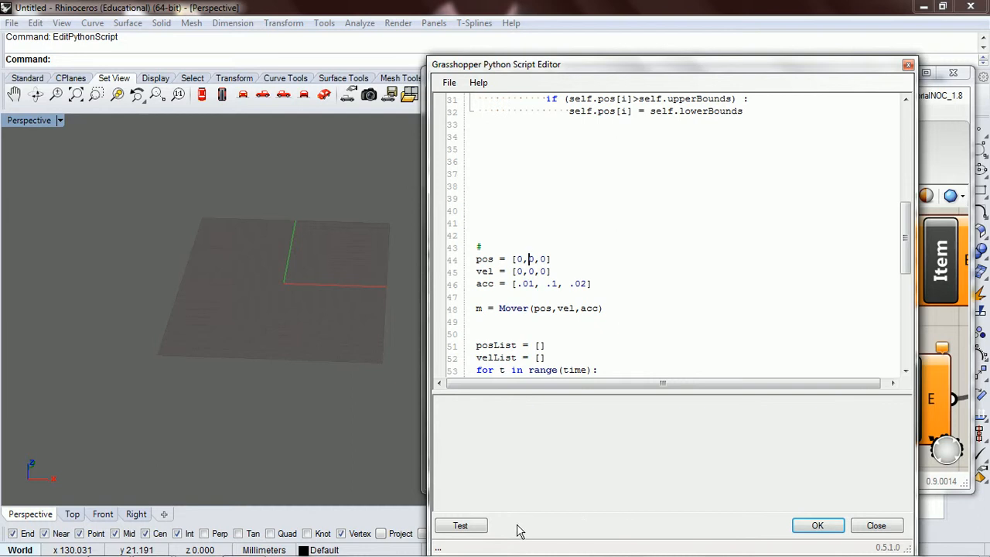
click(461, 526)
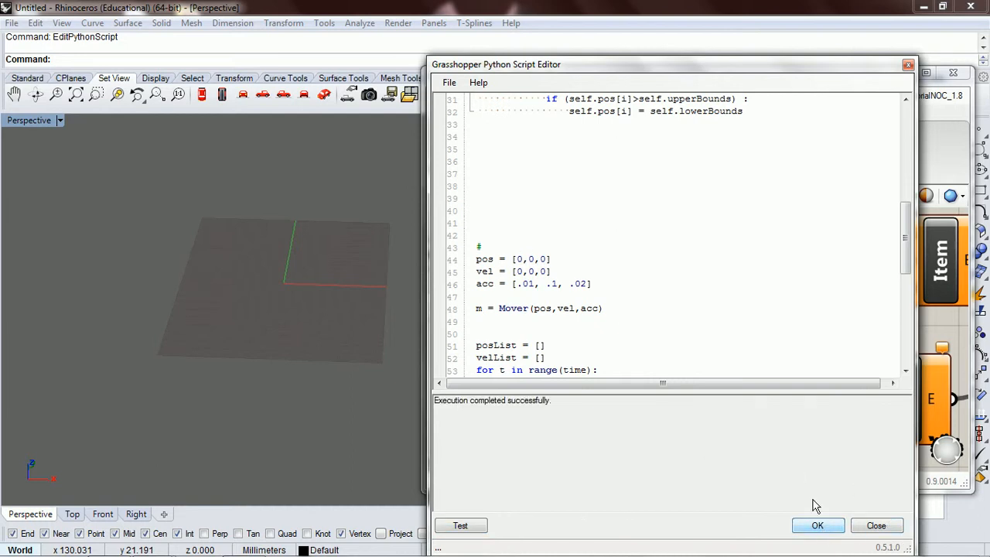
click(817, 525)
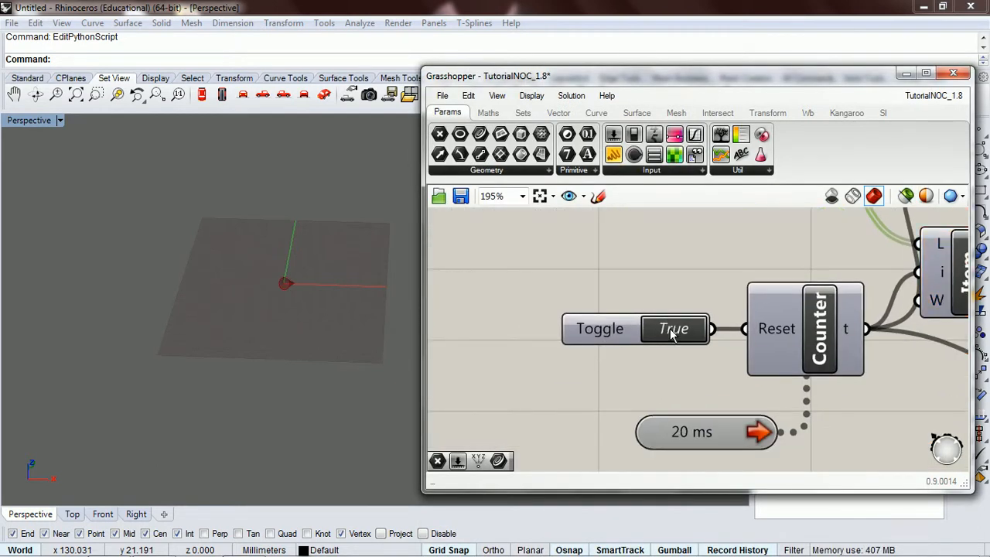
click(672, 328)
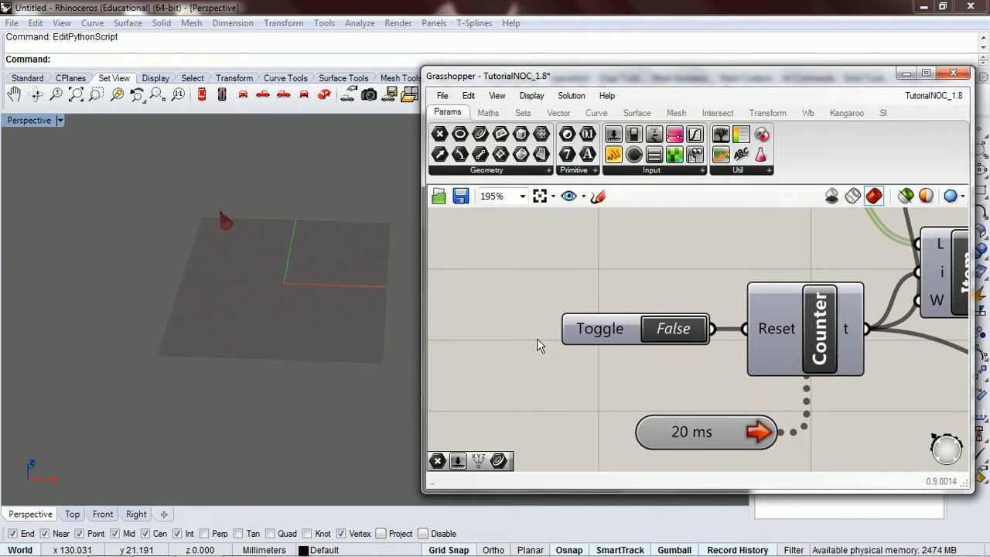